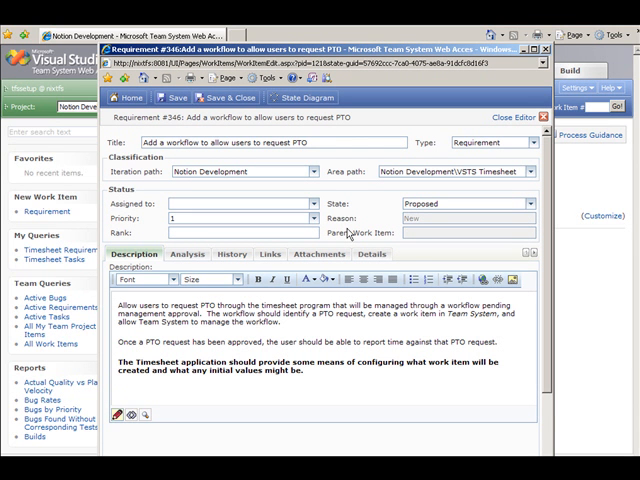
# - Confirm requirement 346 with reason Client Accepted in Details and save it
pyautogui.click(356, 252)
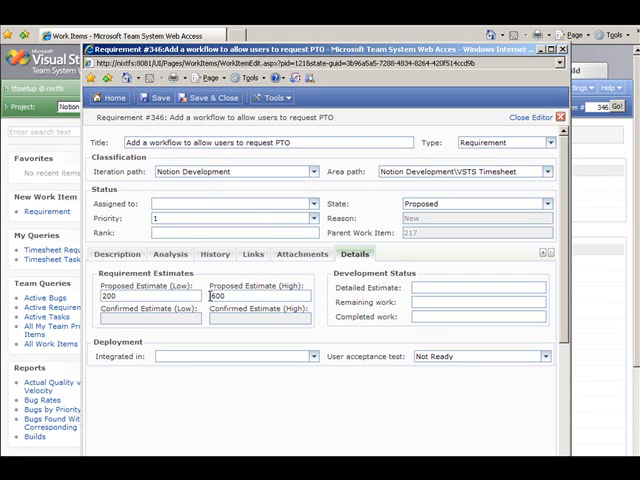
pyautogui.moveTo(336, 292)
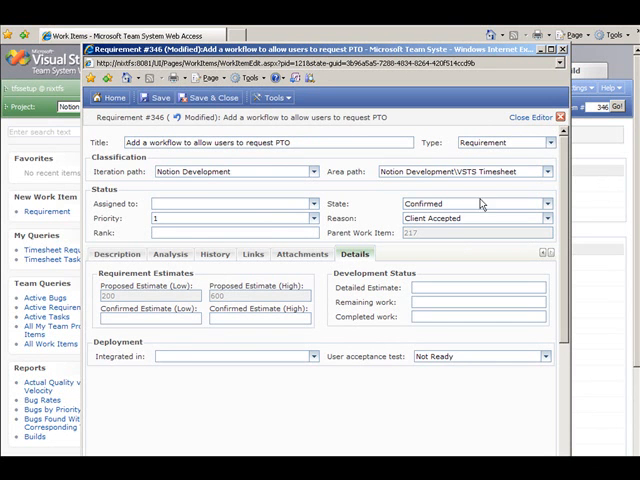
pyautogui.click(156, 96)
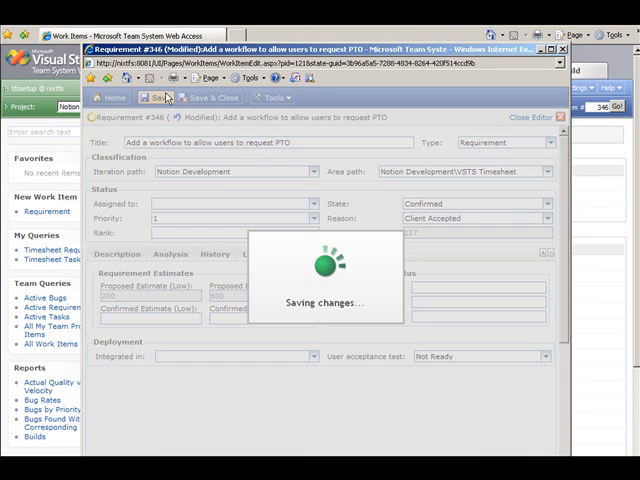
pyautogui.click(156, 96)
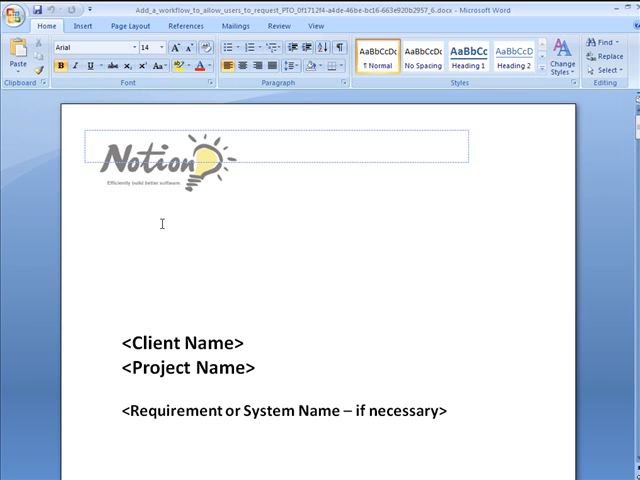
pyautogui.click(88, 140)
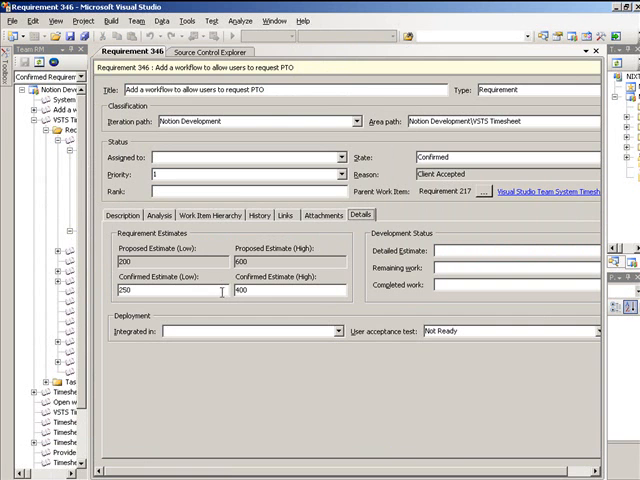
pyautogui.moveTo(264, 292)
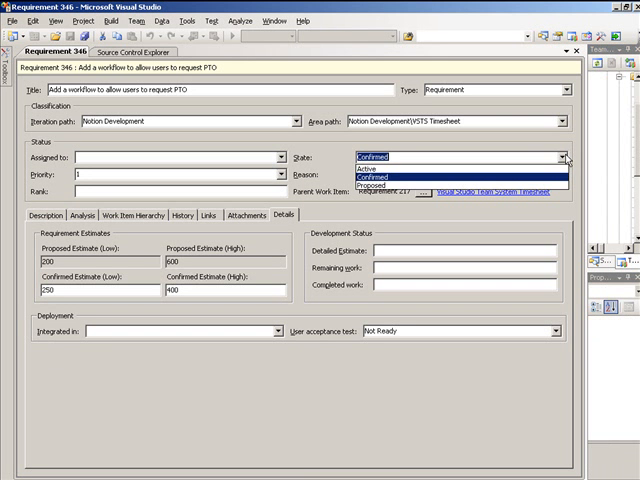
# - Move requirement 346 from Confirmed to Active via the State dropdown
pyautogui.click(380, 170)
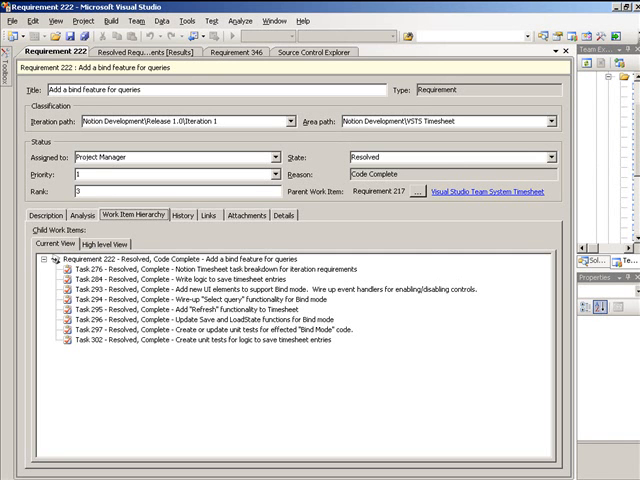
# - Show requirement 222's Work Item Hierarchy listing its resolved, code-complete child tasks
pyautogui.click(92, 244)
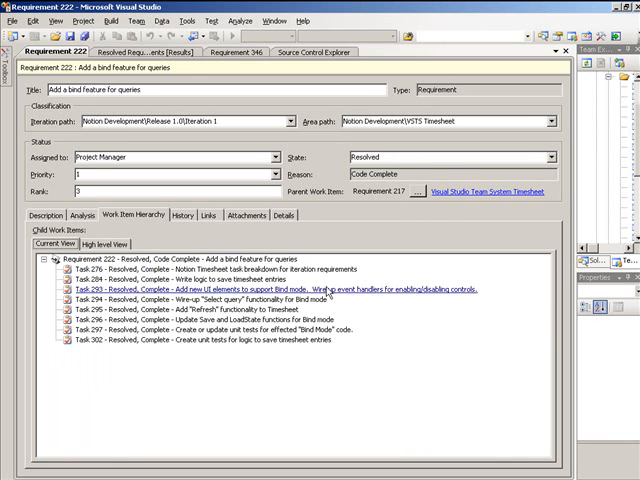
pyautogui.moveTo(330, 290)
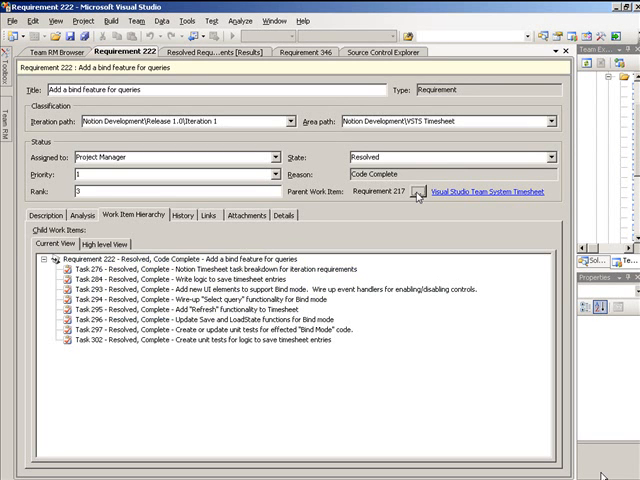
pyautogui.moveTo(418, 196)
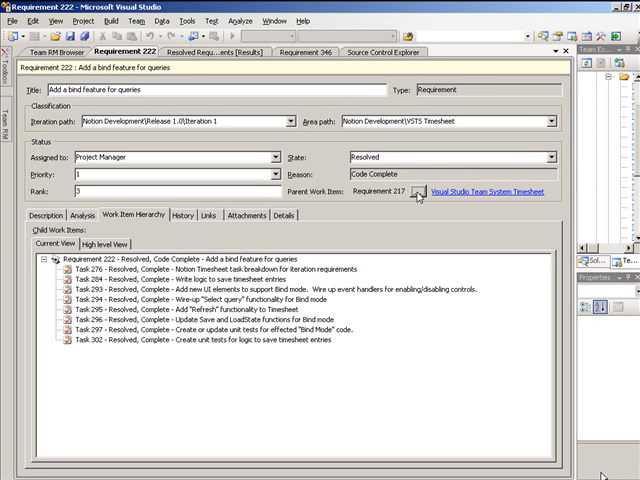